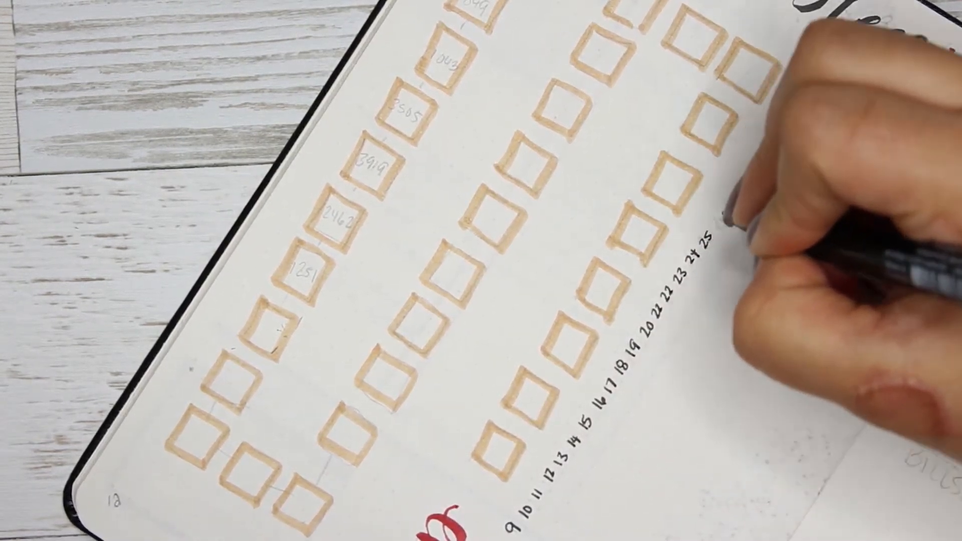
pyautogui.write('26 27')
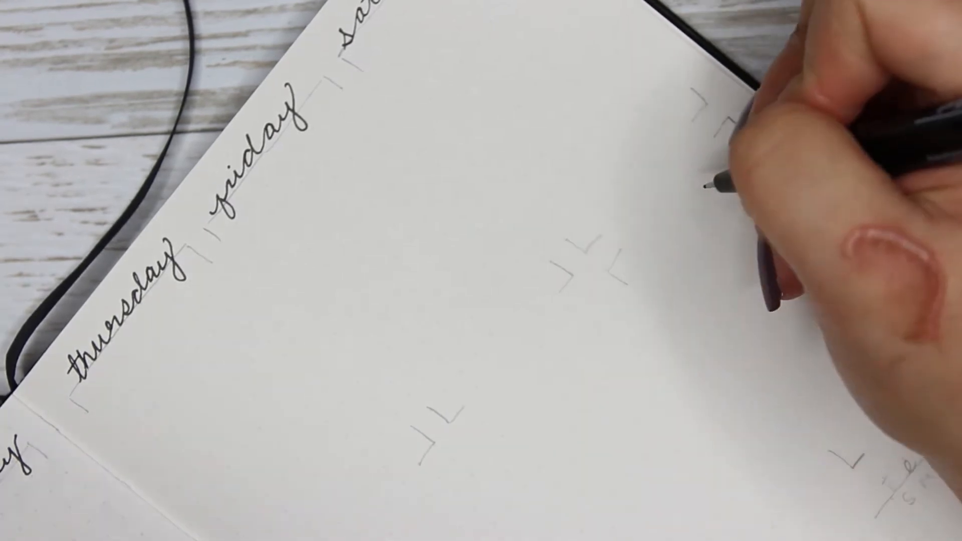
pyautogui.write('sunday')
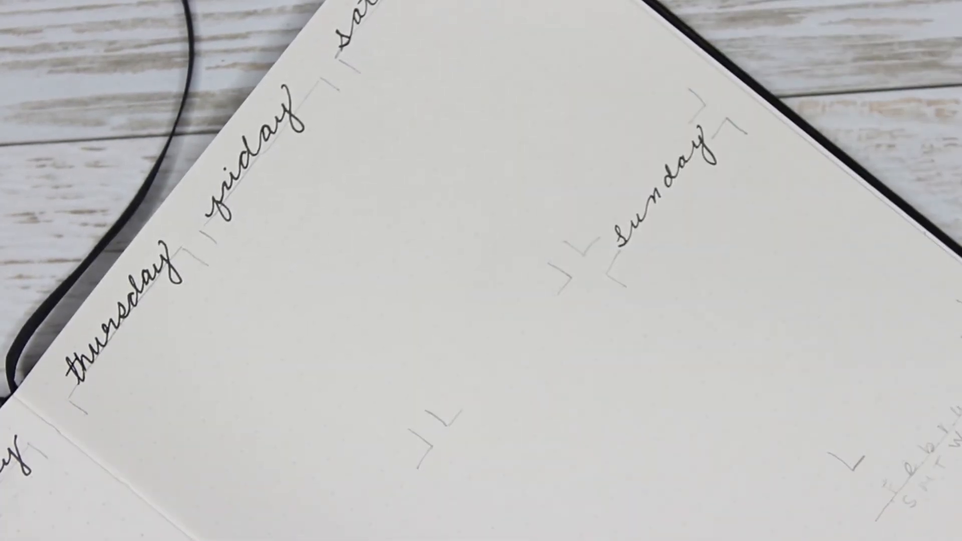